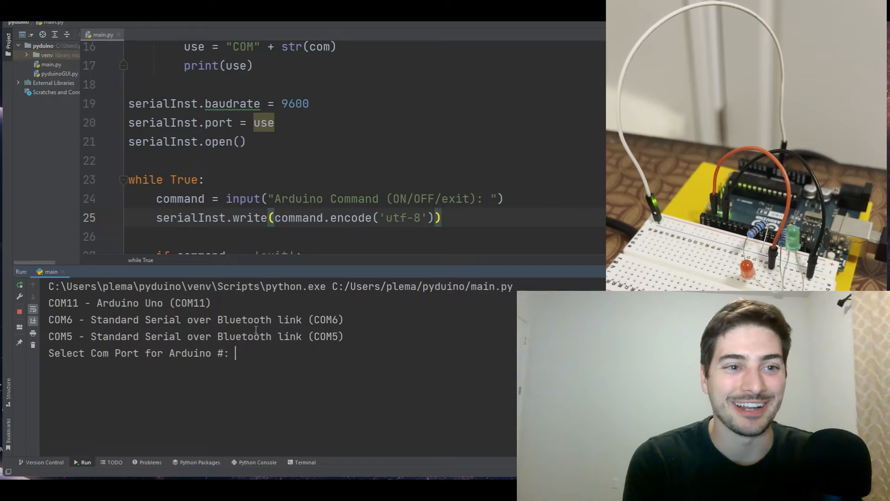
type("11")
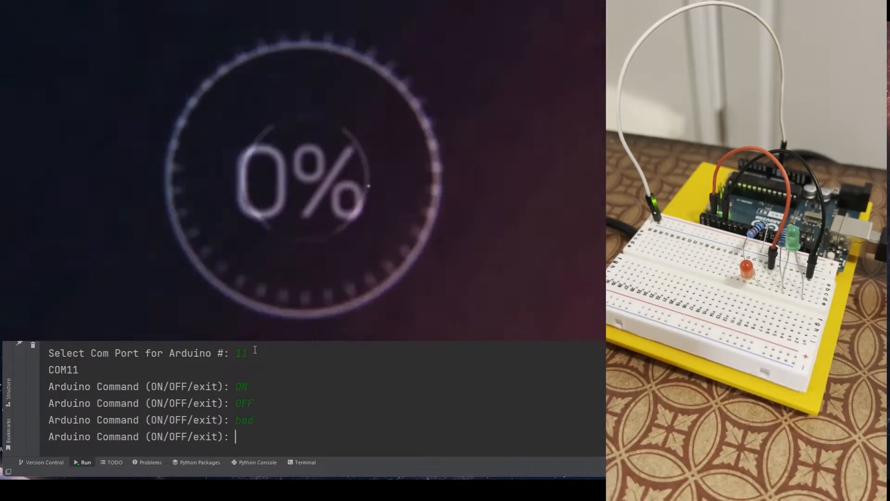
type("on")
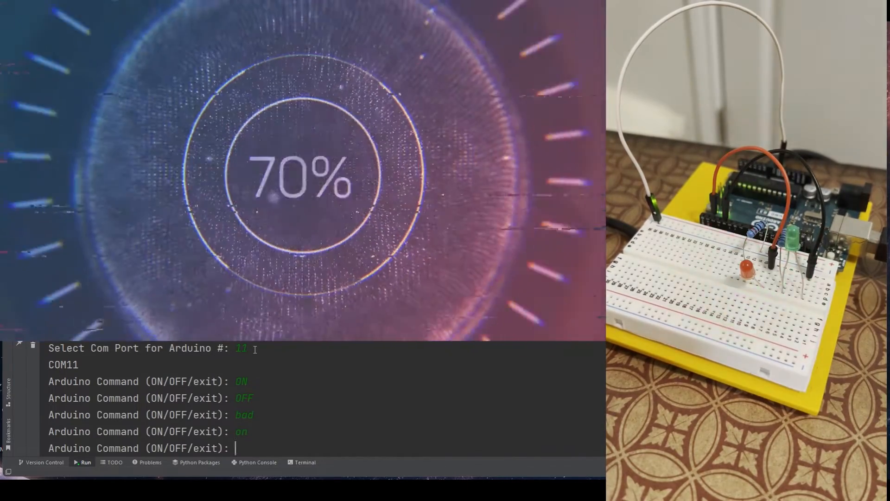